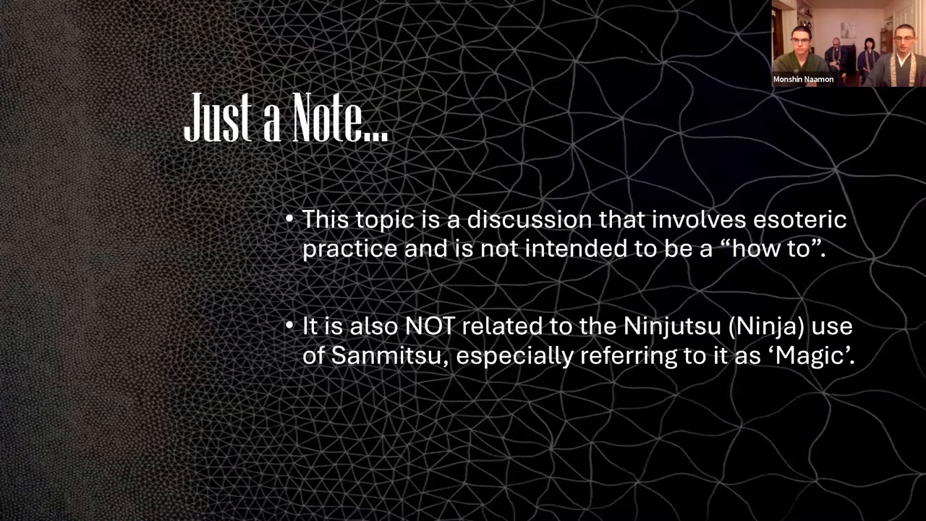
mouse_move(612, 181)
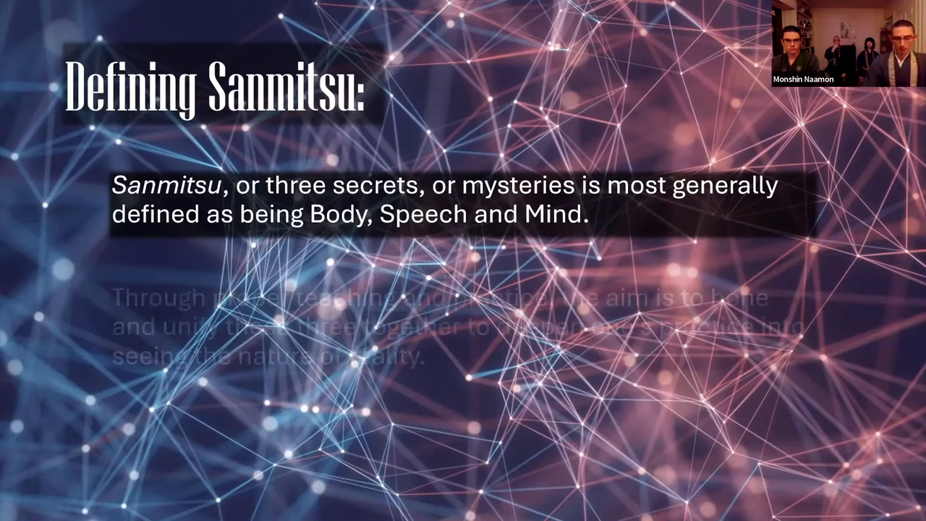
key(Right)
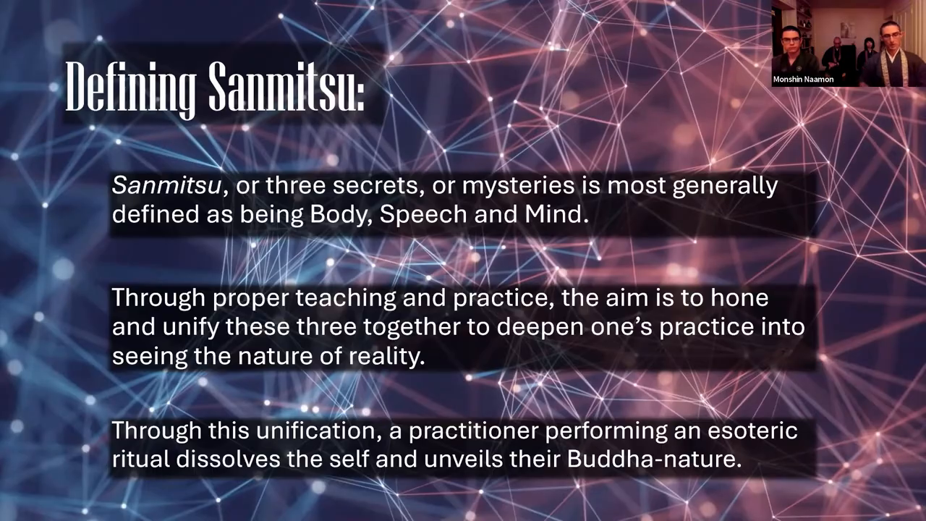
key(Right)
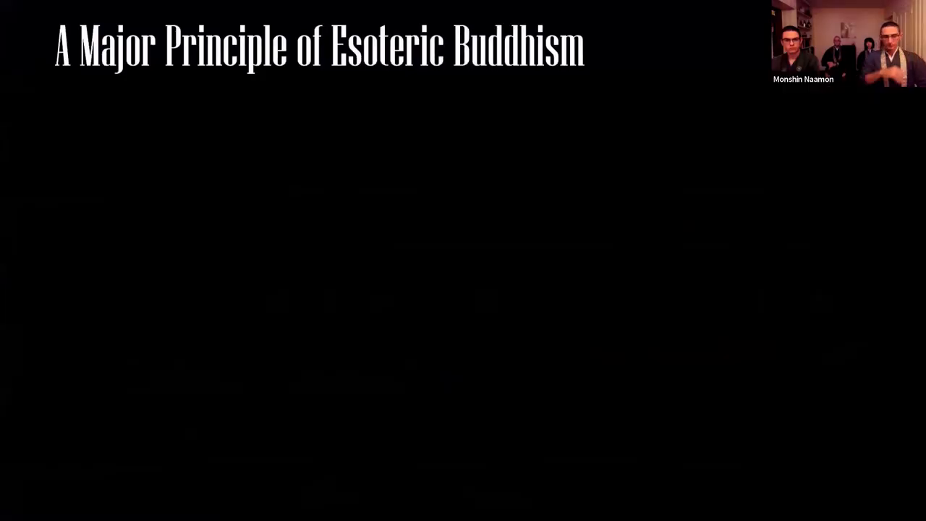
key(Right)
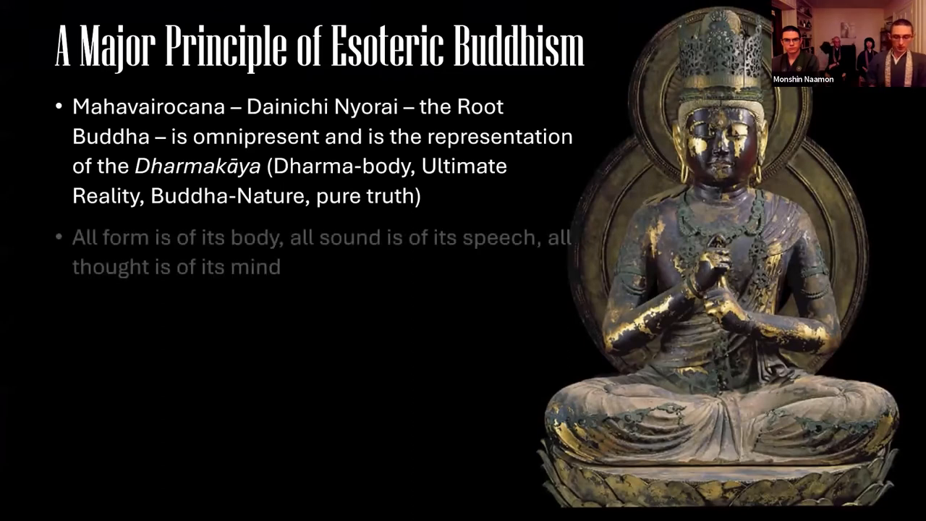
key(Right)
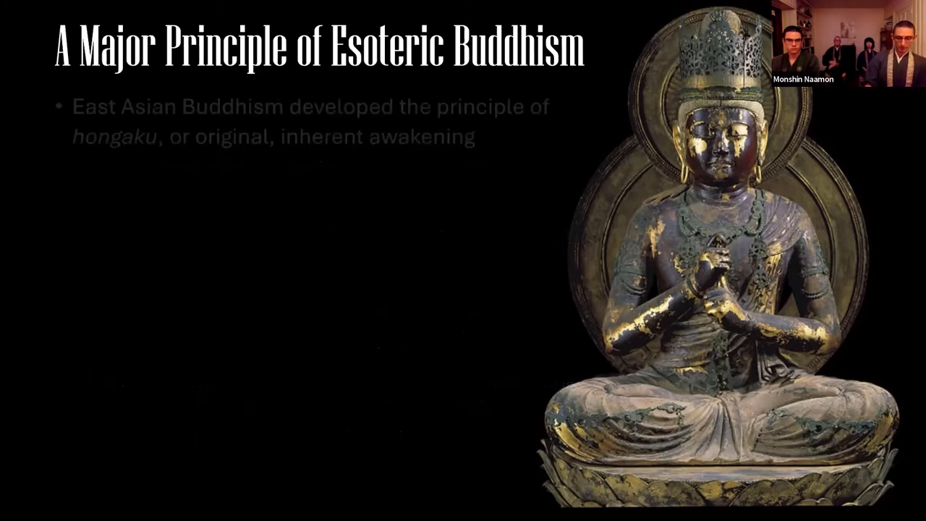
key(Right)
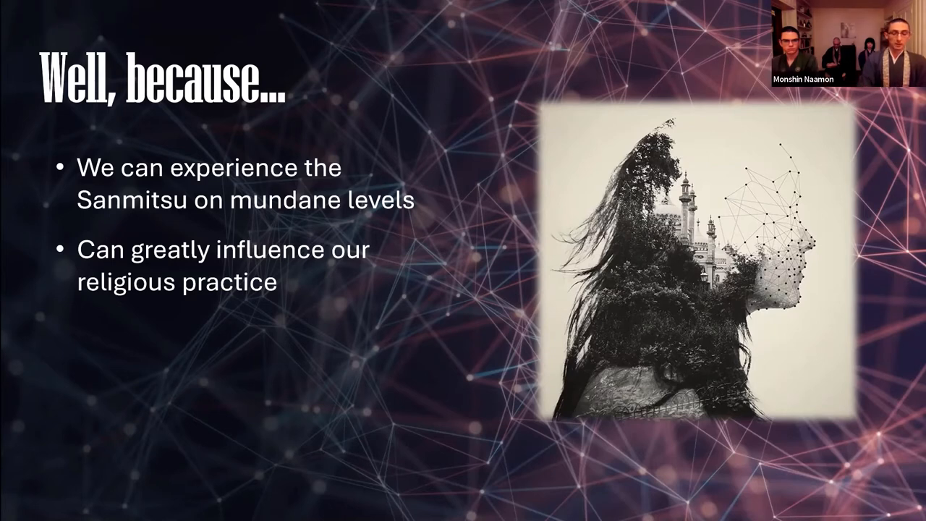
key(Right)
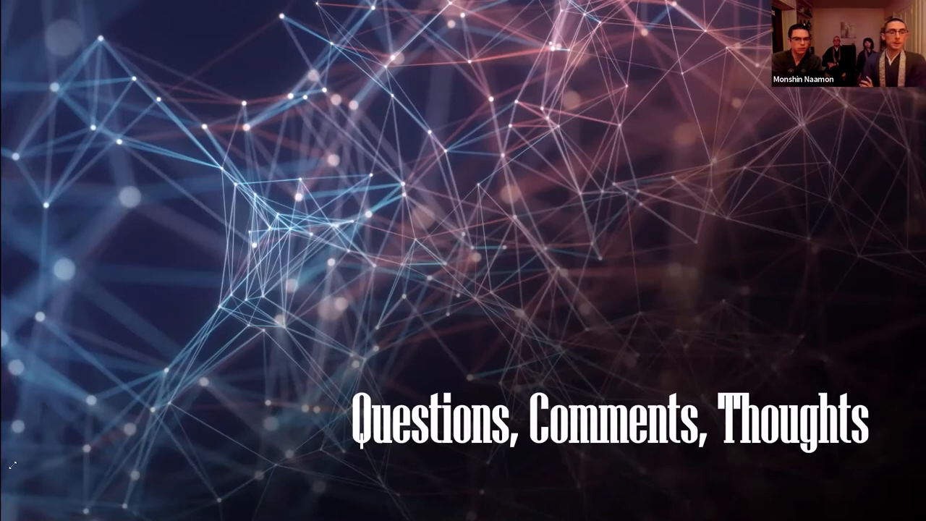
mouse_move(156, 52)
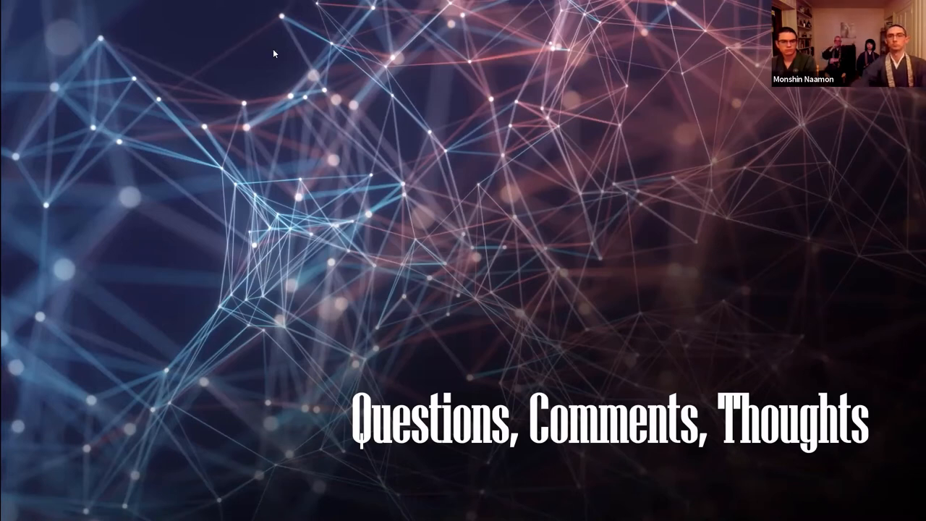
mouse_move(730, 16)
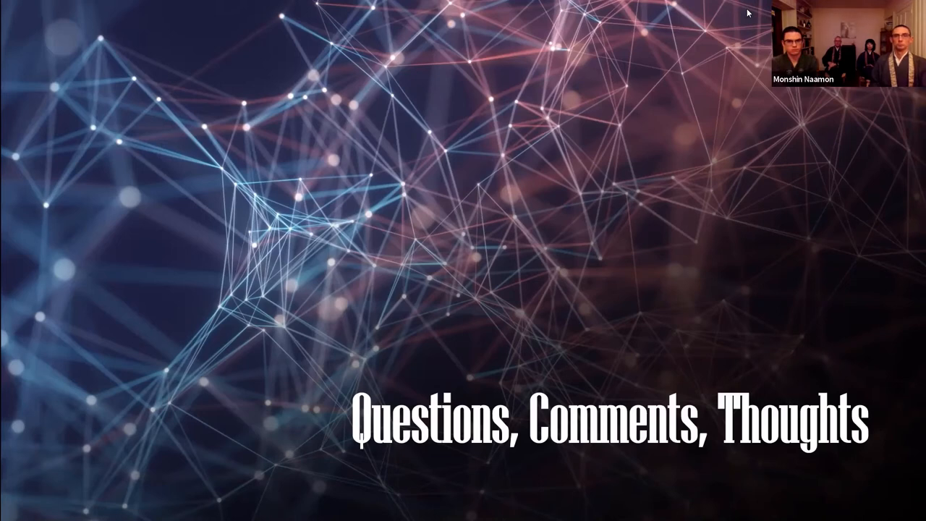
mouse_move(518, 53)
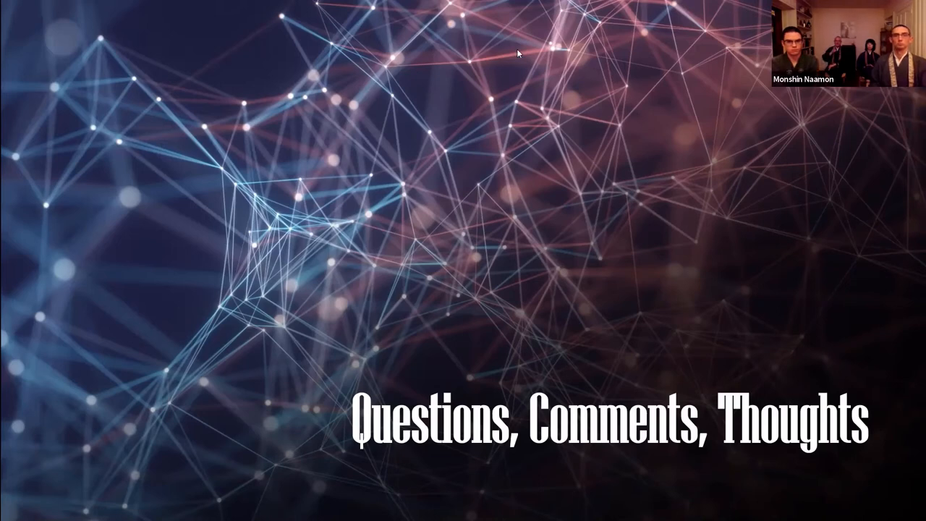